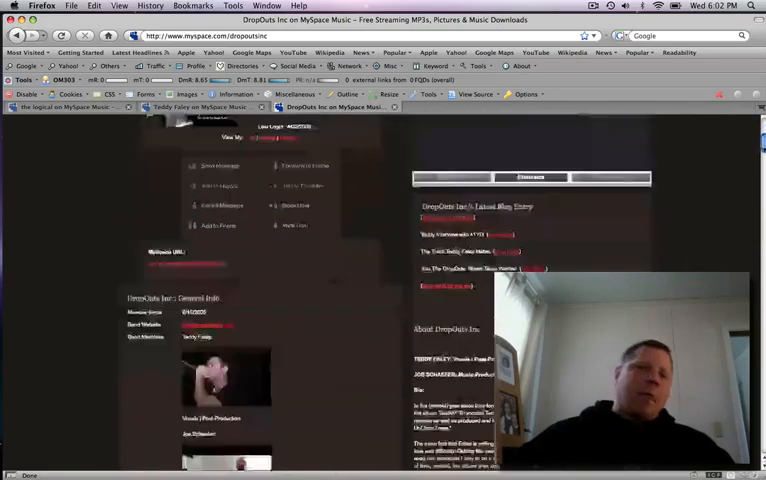
Scroll the DropOuts Inc profile down to the band bio and T-shirt designs
{"action": "scroll", "scroll_direction": "down", "scroll_amount": 3}
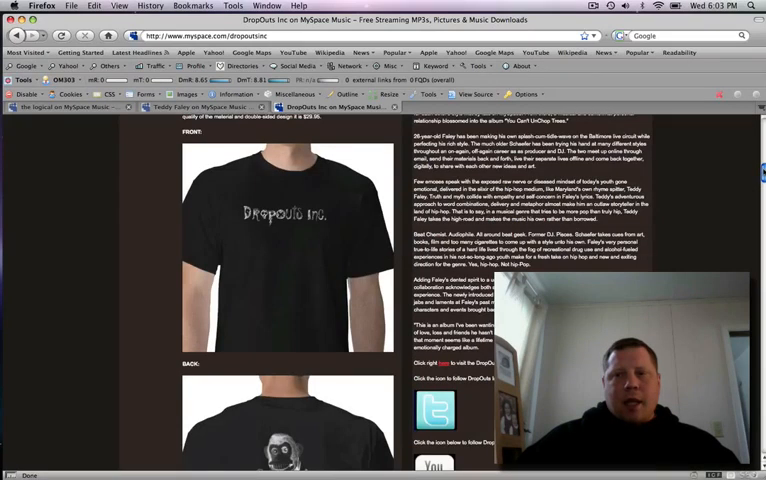
Scroll down to the Behind The Scenes album videos, then back up to the music player
{"action": "scroll", "scroll_direction": "down", "scroll_amount": 3}
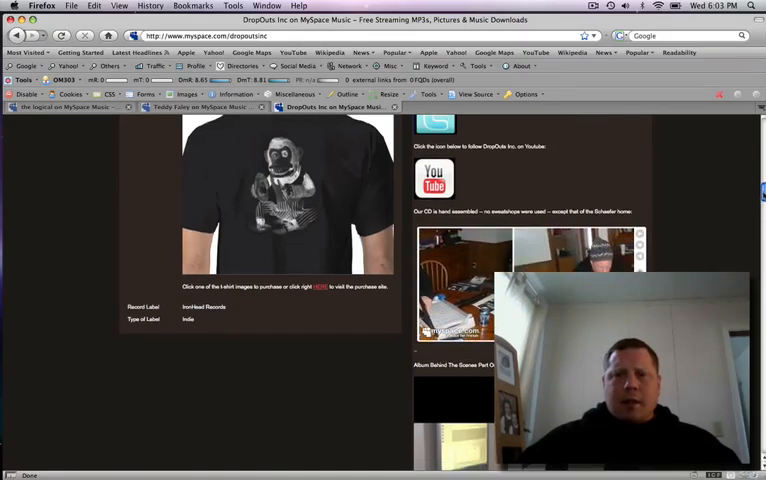
{"action": "scroll", "scroll_direction": "down", "scroll_amount": 3}
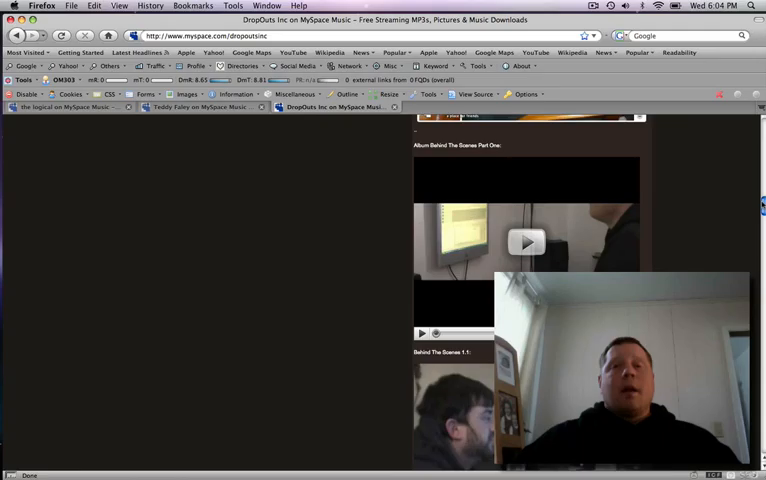
{"action": "scroll", "scroll_direction": "down", "scroll_amount": 3}
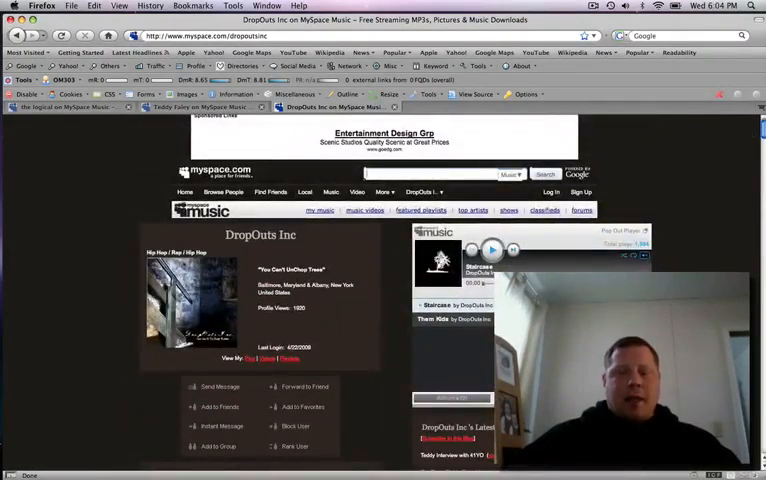
{"action": "left_click", "coordinate": [491, 249]}
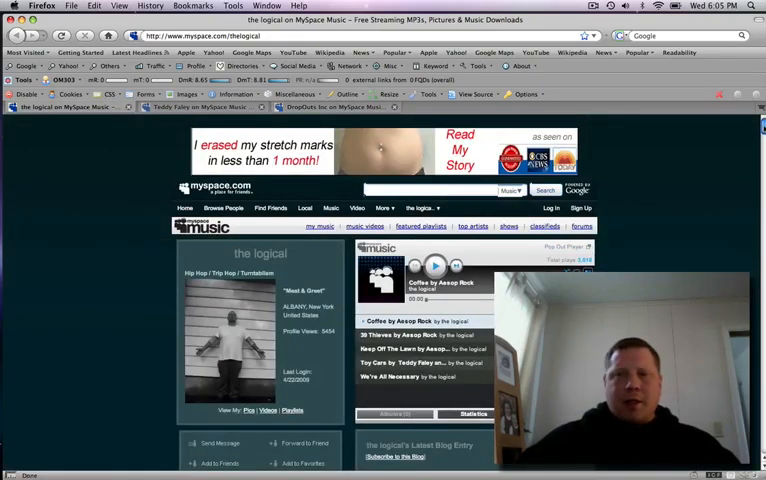
Scroll the logical's profile to its track list starting with Coffee by Aesop Rock
{"action": "scroll", "scroll_direction": "down", "scroll_amount": 3}
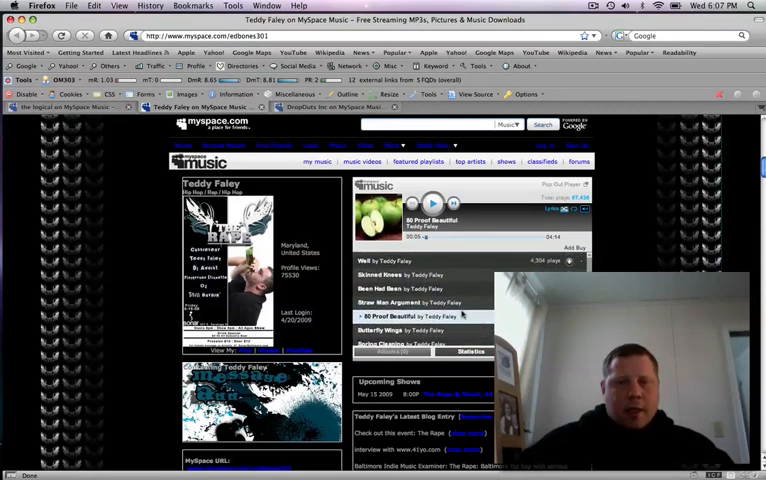
Select Straw Man Argument in Teddy Faley's player and close the DropOuts Inc profile
{"action": "left_click", "coordinate": [400, 302]}
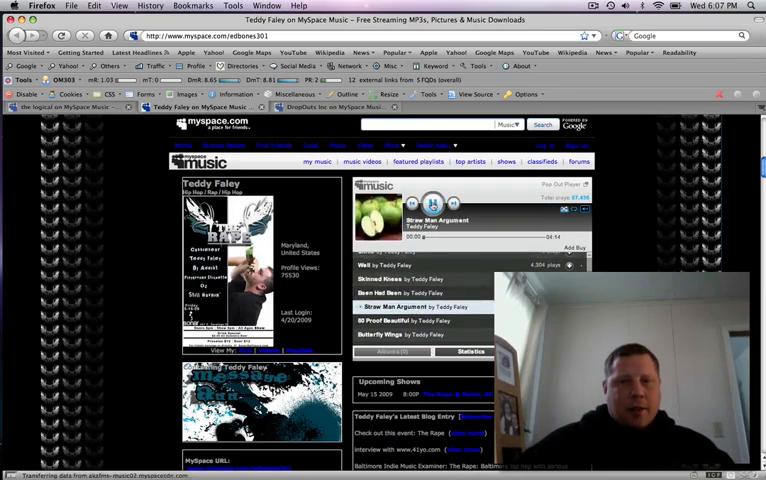
{"action": "left_click", "coordinate": [433, 204]}
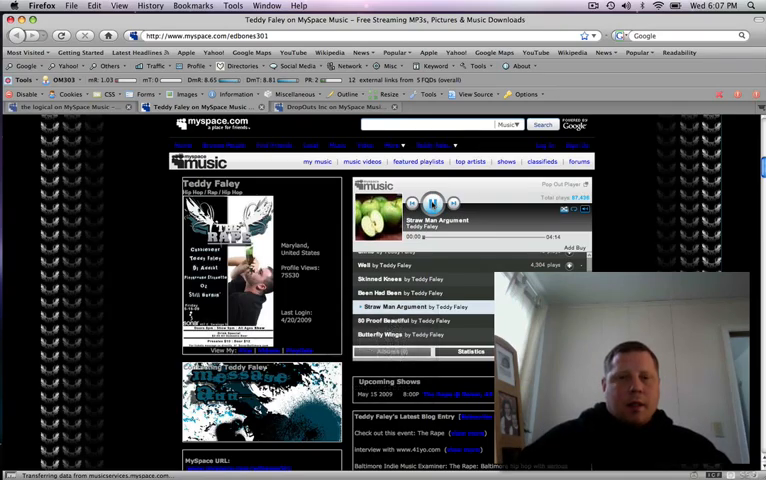
{"action": "left_click", "coordinate": [432, 204]}
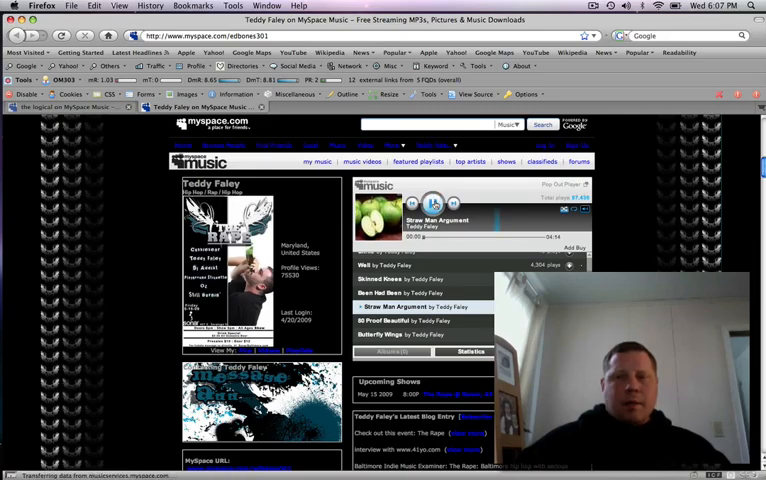
Start Straw Man Argument playing in the music player
{"action": "left_click", "coordinate": [418, 202]}
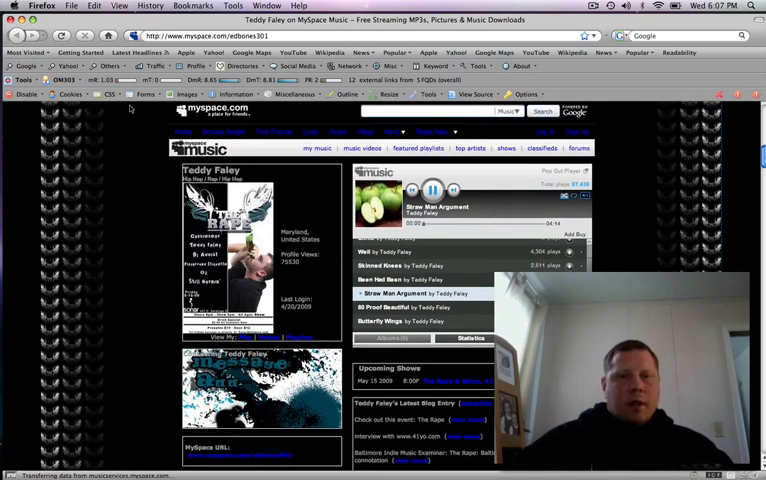
{"action": "right_click", "coordinate": [435, 195]}
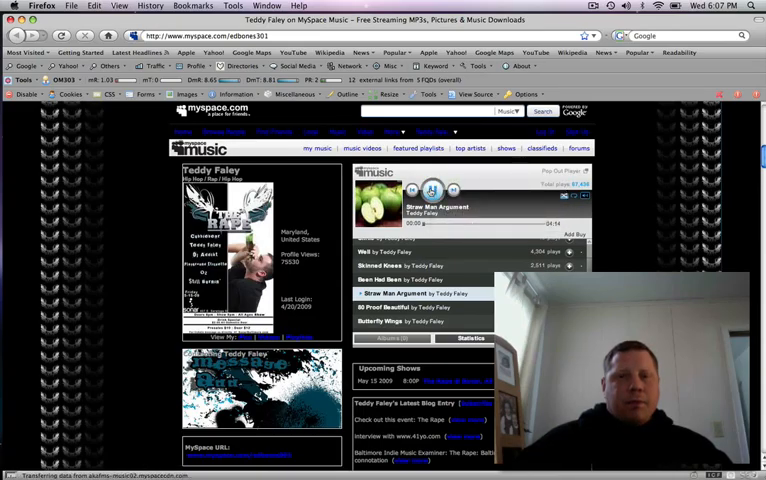
{"action": "left_click", "coordinate": [432, 190]}
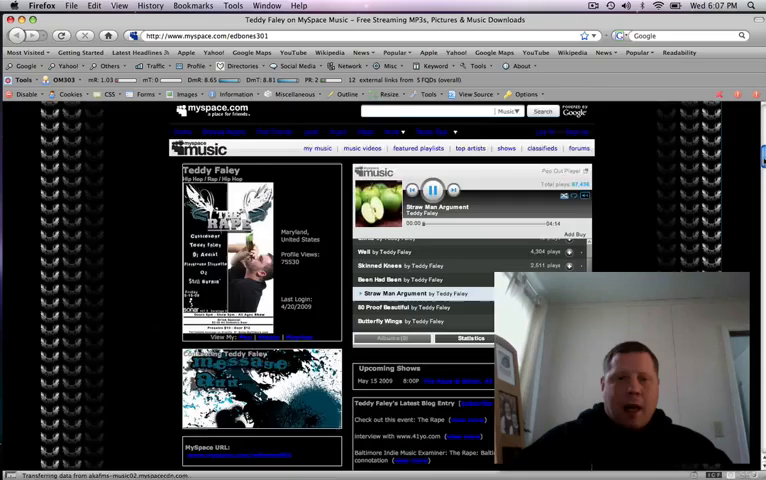
{"action": "scroll", "scroll_direction": "down", "scroll_amount": 3}
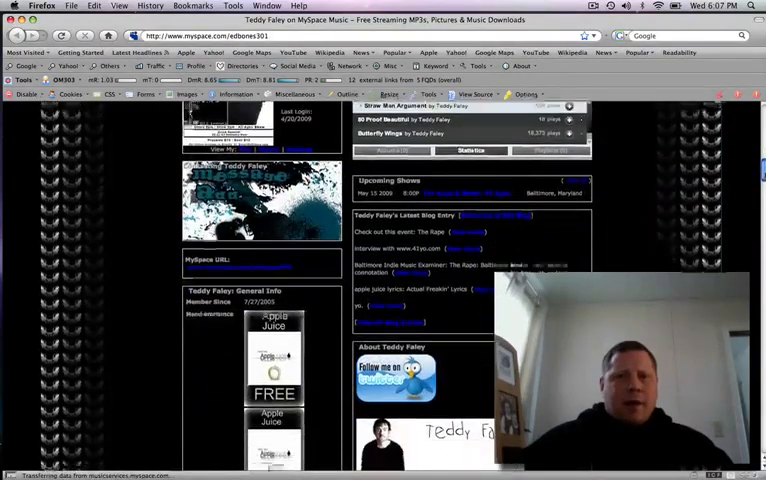
{"action": "scroll", "scroll_direction": "down", "scroll_amount": 3}
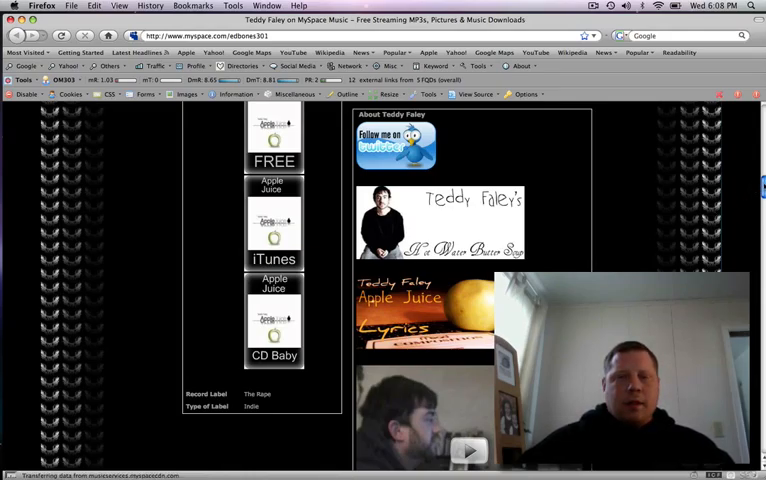
{"action": "scroll", "scroll_direction": "down", "scroll_amount": 3}
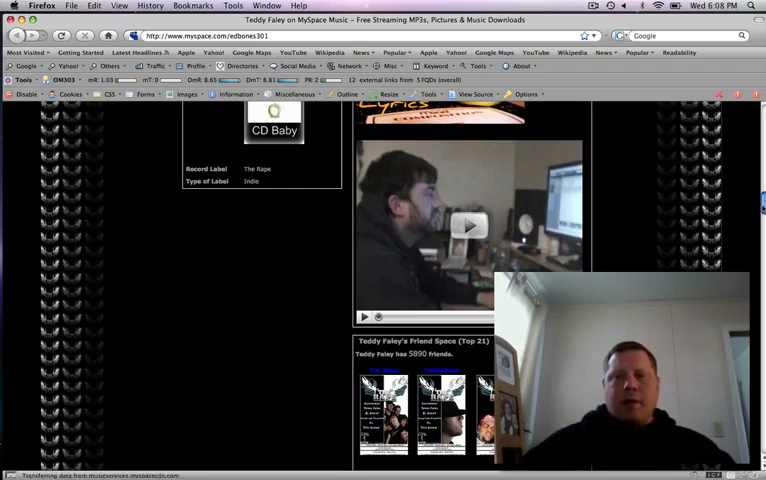
{"action": "scroll", "scroll_direction": "up", "scroll_amount": 3}
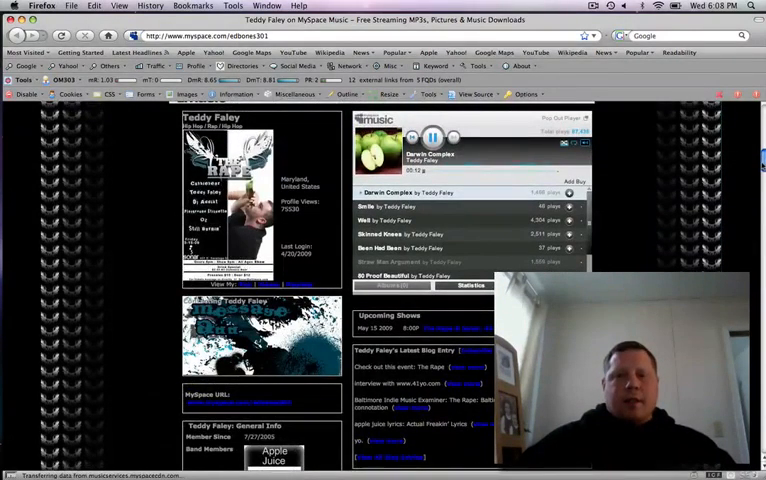